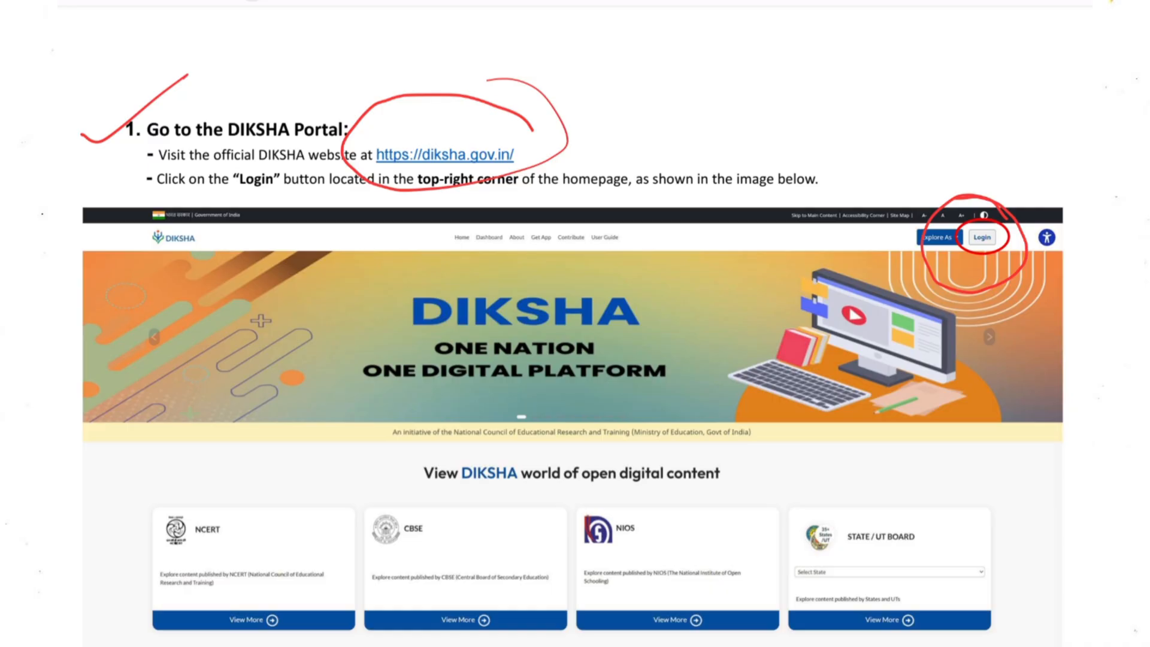
Step: Scroll from step 1 'Go to the DIKSHA Portal' to step 4 'Join the Course'
{"action": "scroll", "scroll_direction": "down", "scroll_amount": 3}
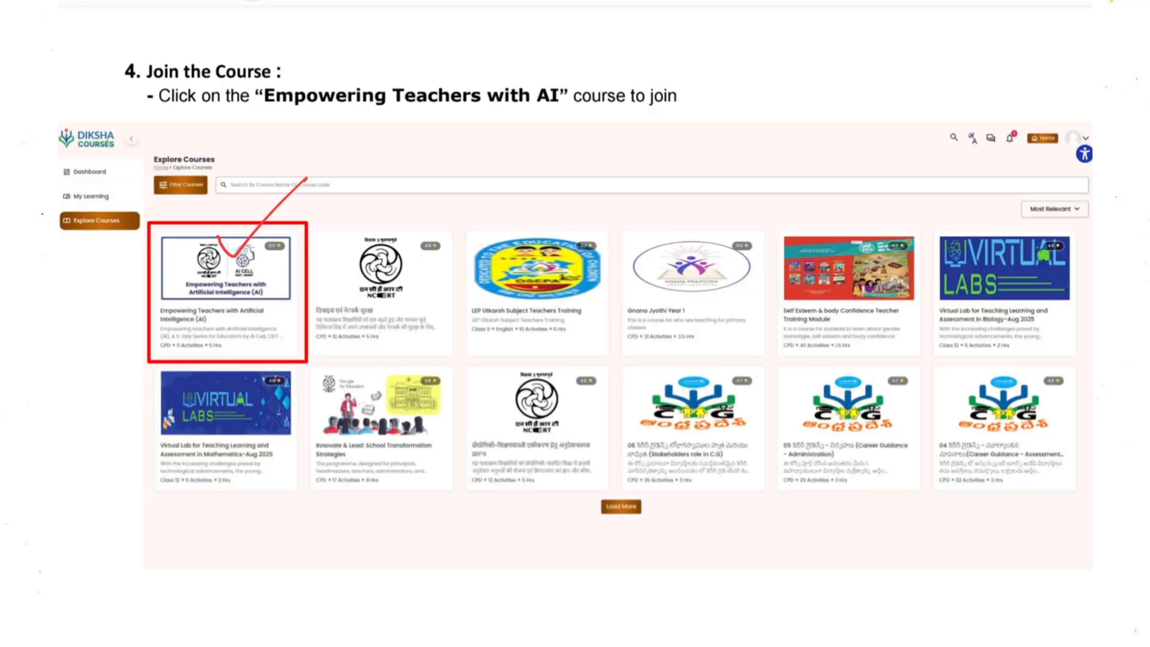
Step: Scroll past step 5 'Enroll in the Course' to the step 6 'About the course' page
{"action": "left_click", "coordinate": [226, 268]}
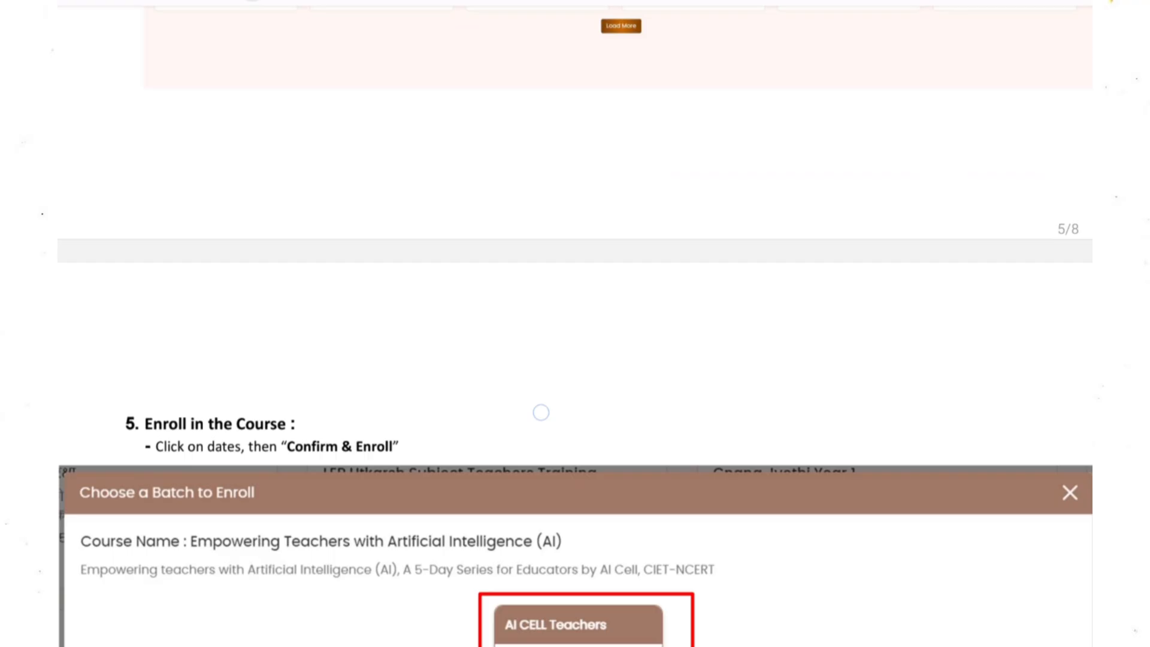
{"action": "scroll", "scroll_direction": "down", "scroll_amount": 3}
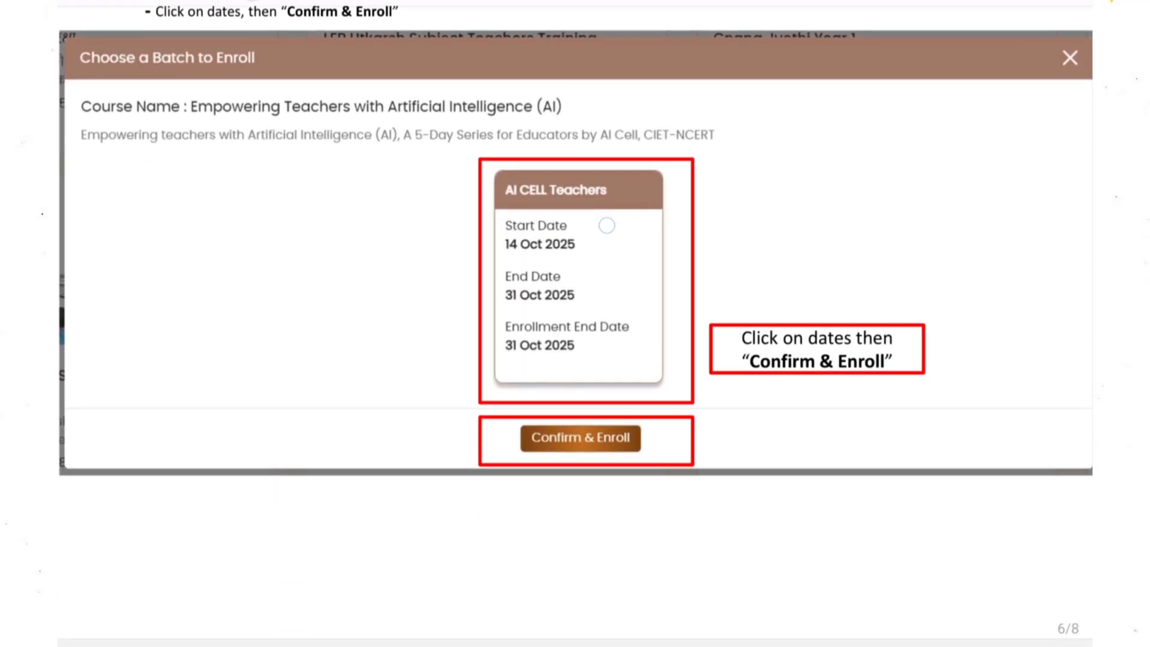
{"action": "left_click", "coordinate": [605, 226]}
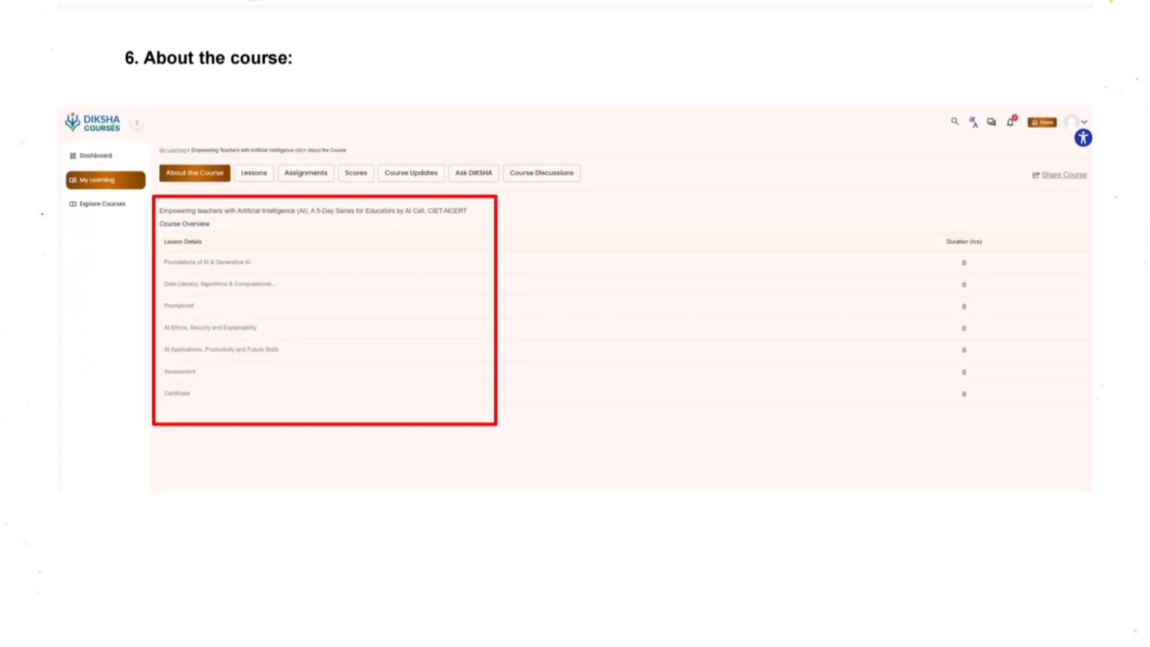
Step: Draw a red tick beside the course overview, then scroll to the step 7 lessons
{"action": "left_click_drag", "start_coordinate": [469, 272], "coordinate": [561, 209]}
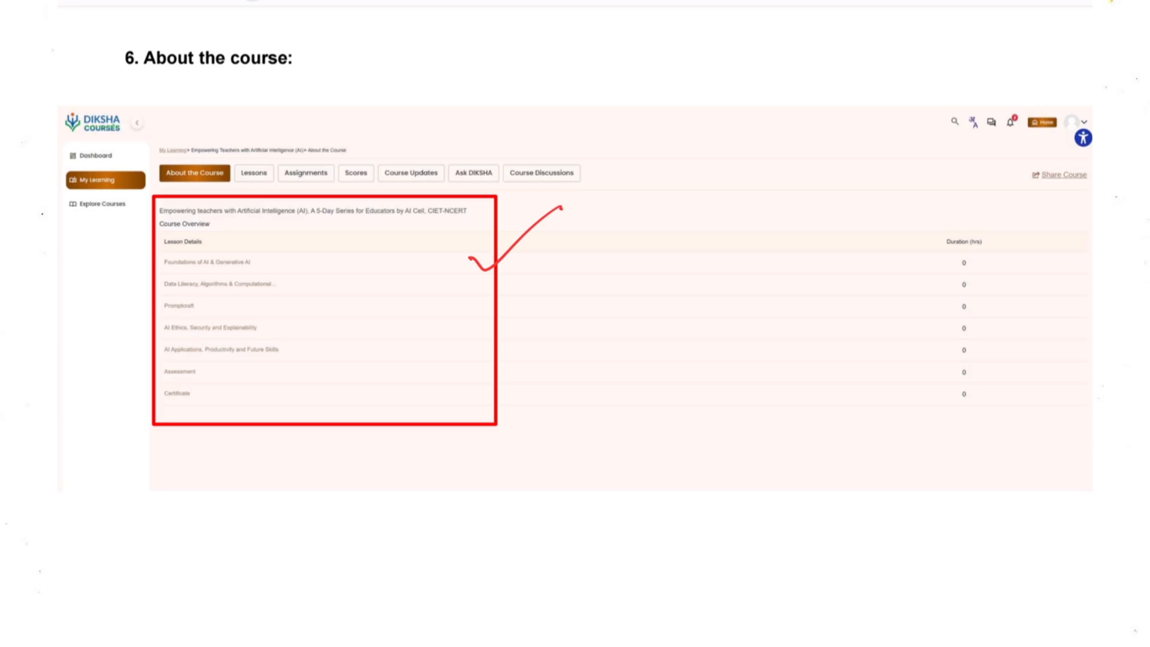
{"action": "left_click", "coordinate": [253, 173]}
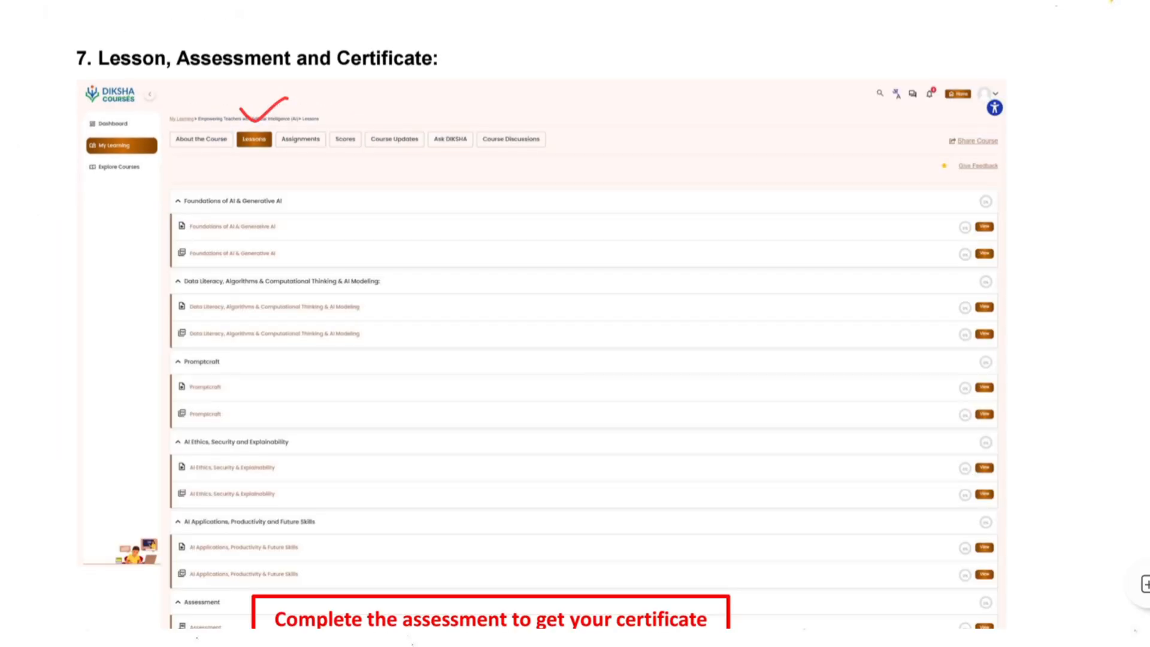
{"action": "scroll", "scroll_direction": "down", "scroll_amount": 3}
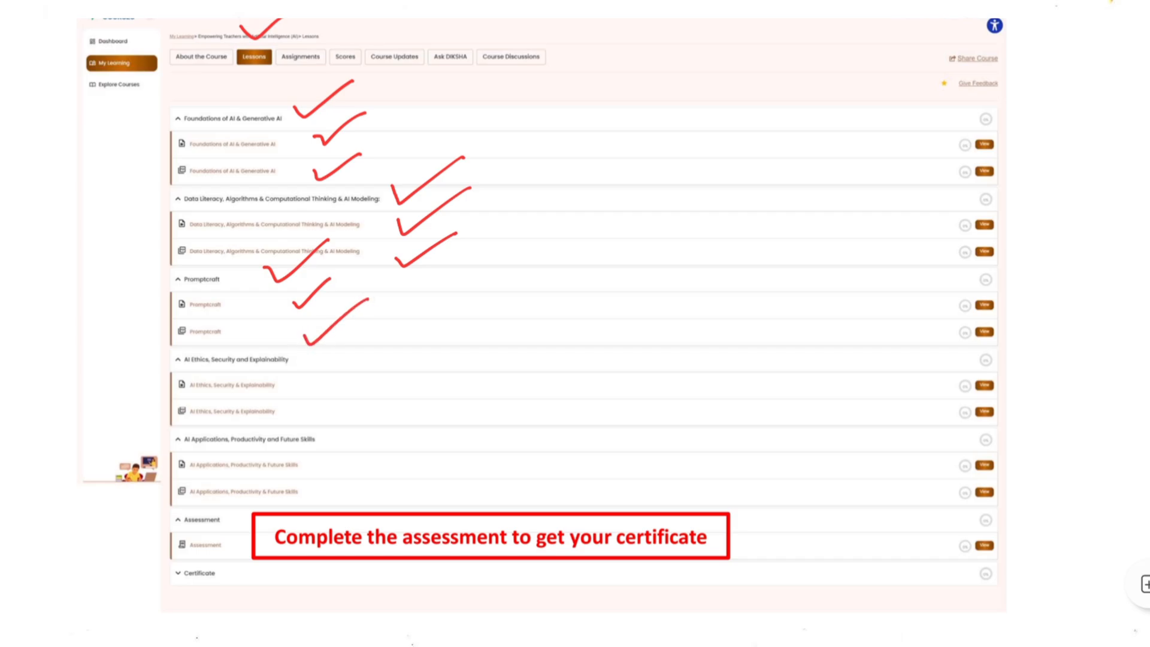
{"action": "scroll", "scroll_direction": "down", "scroll_amount": 3}
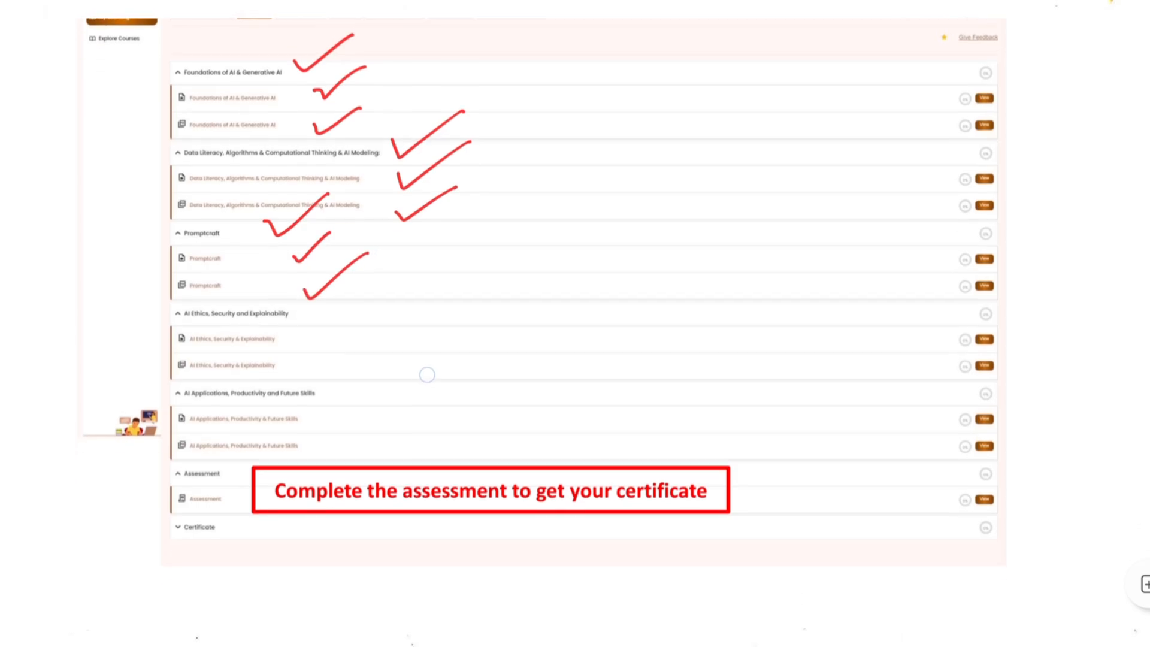